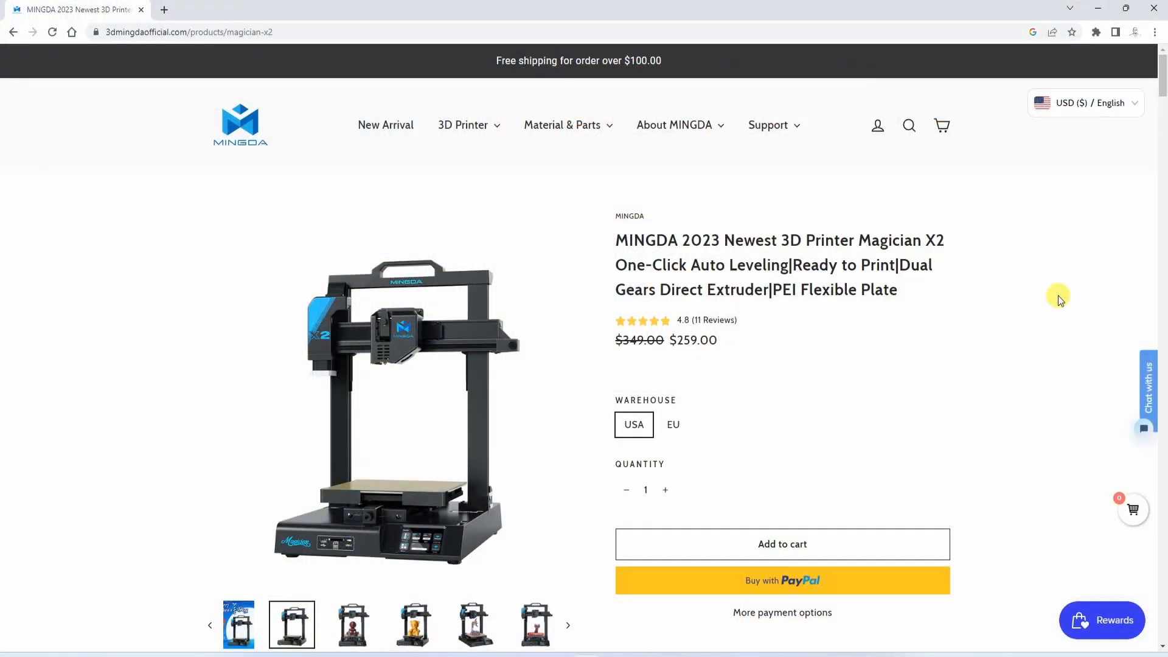
# - Scroll past the X2 feature highlights, including Filament Detection, to the X2-versus-Magician X table
pyautogui.scroll(-3)
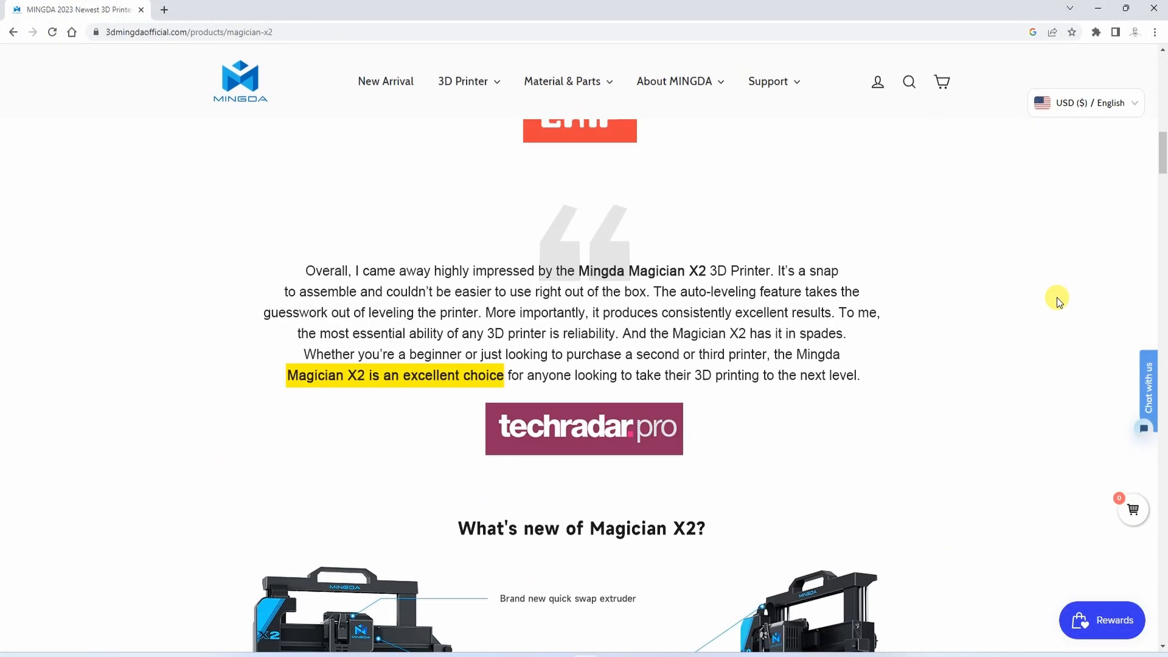
pyautogui.scroll(-3)
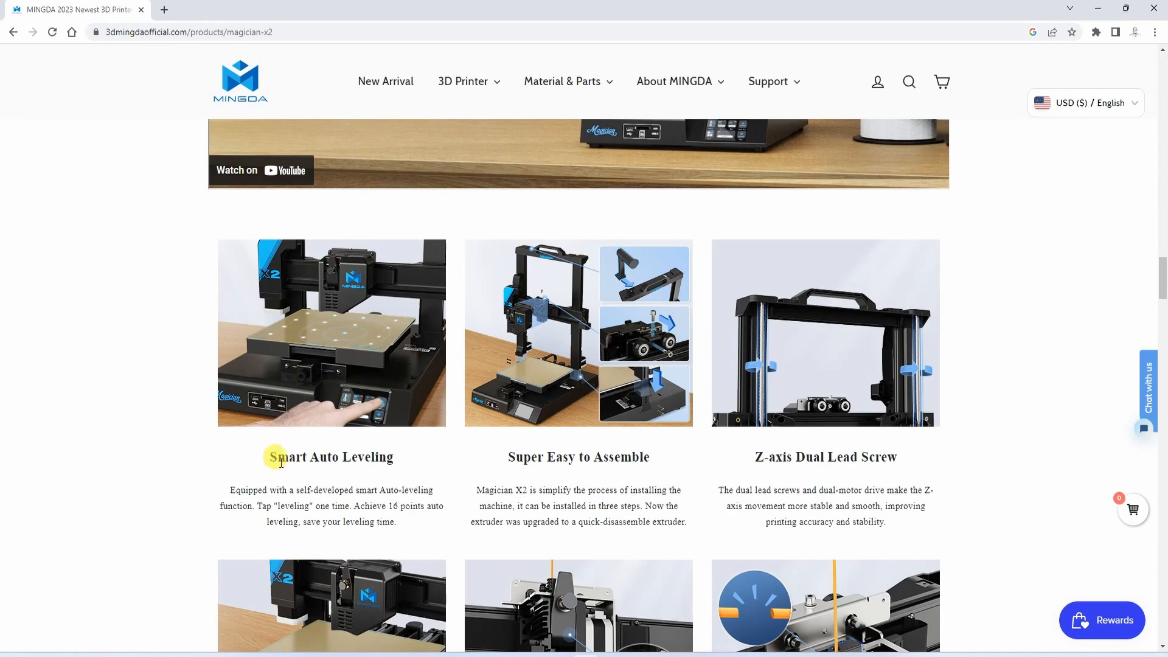
pyautogui.moveTo(754, 460)
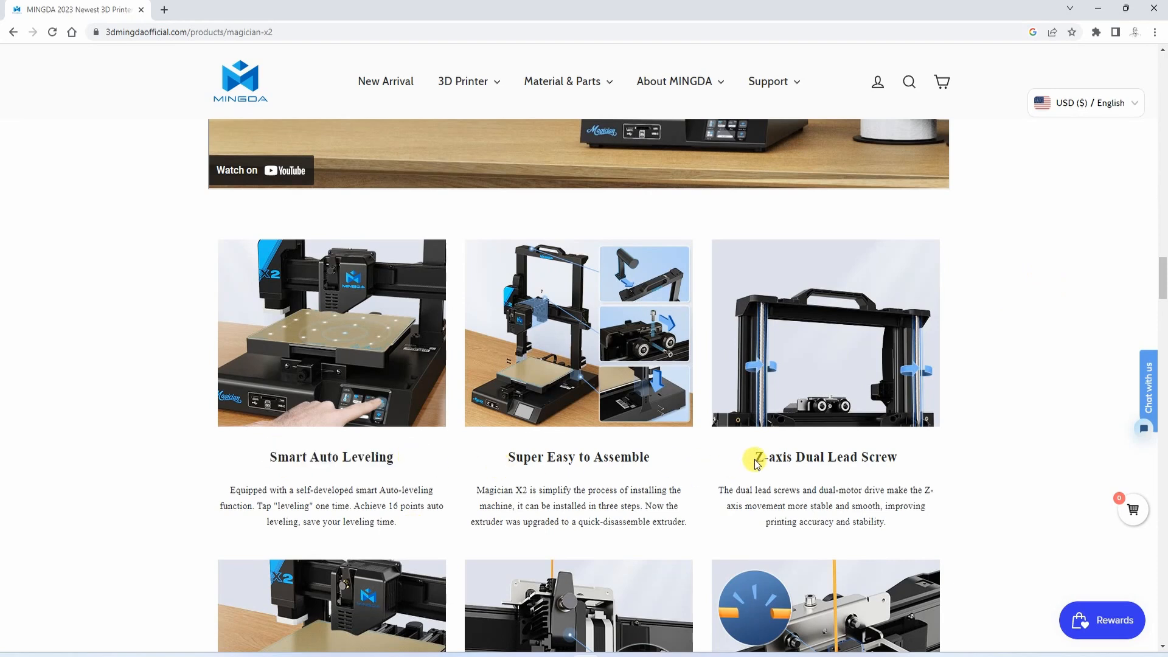
pyautogui.scroll(-3)
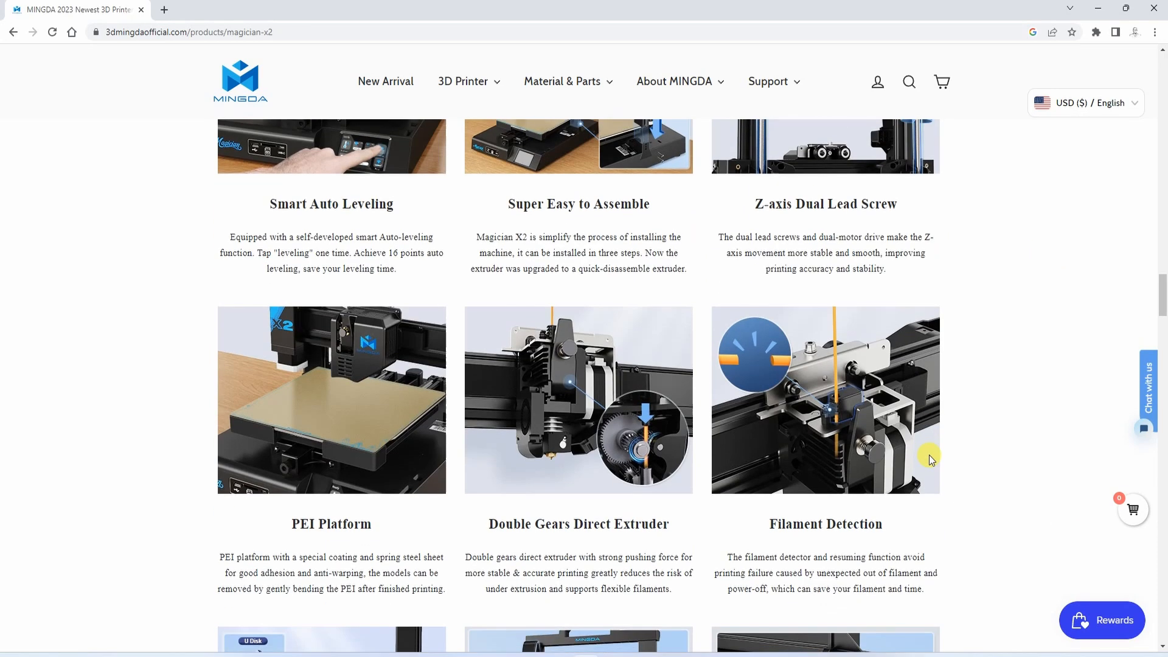
pyautogui.scroll(-3)
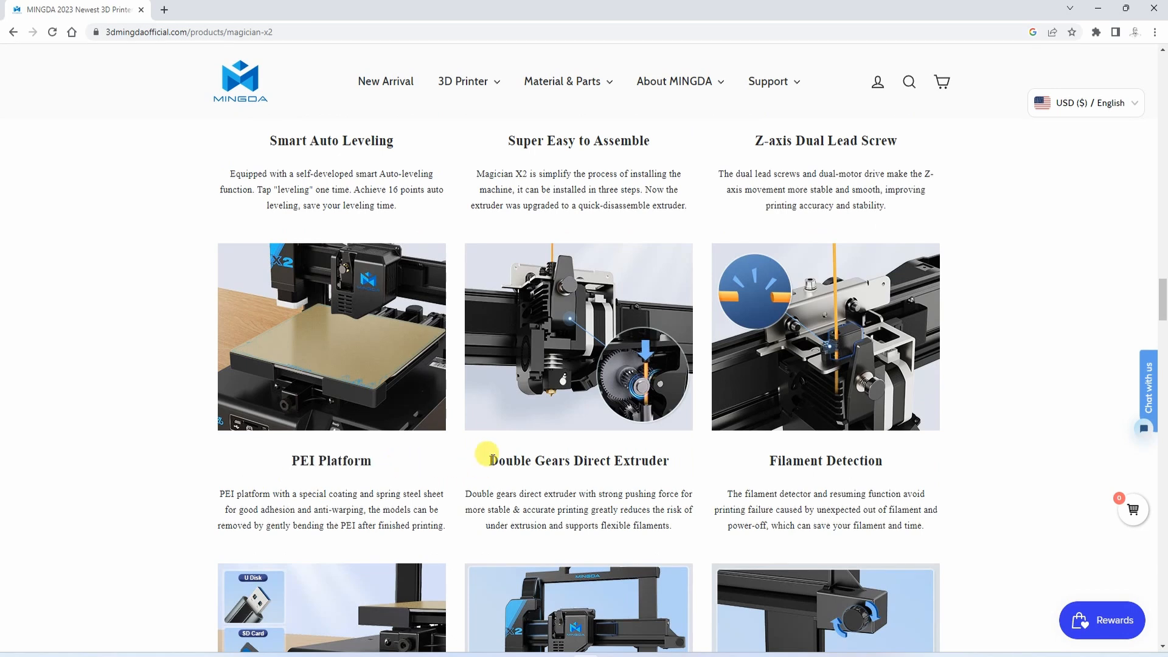
pyautogui.doubleClick(826, 461)
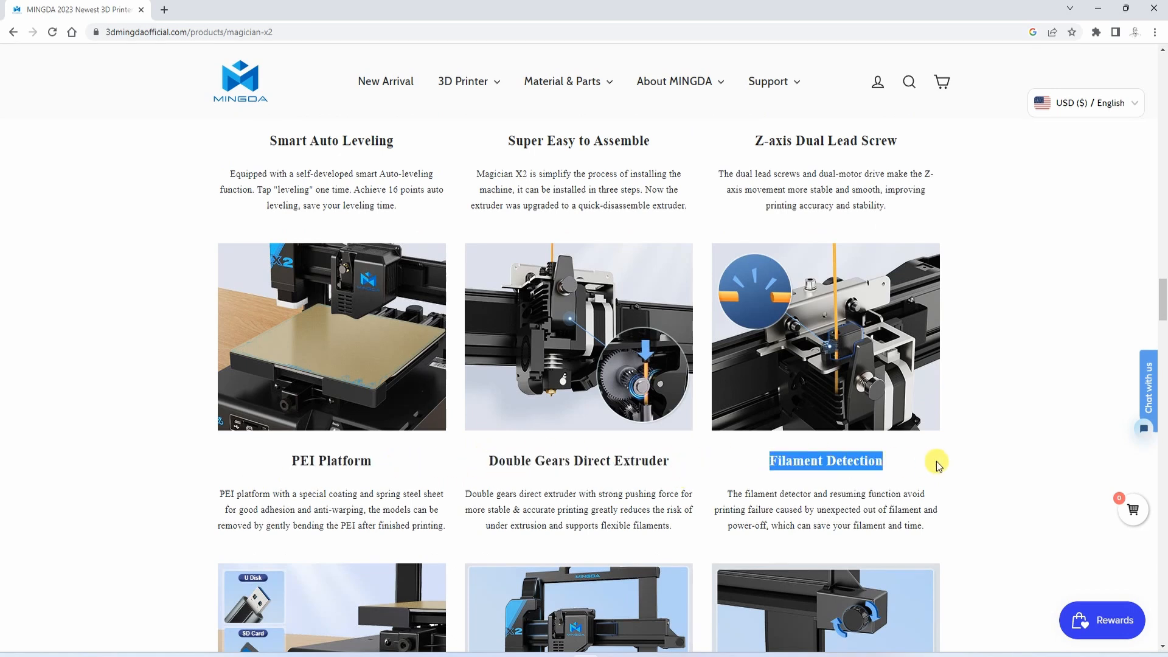
pyautogui.scroll(-3)
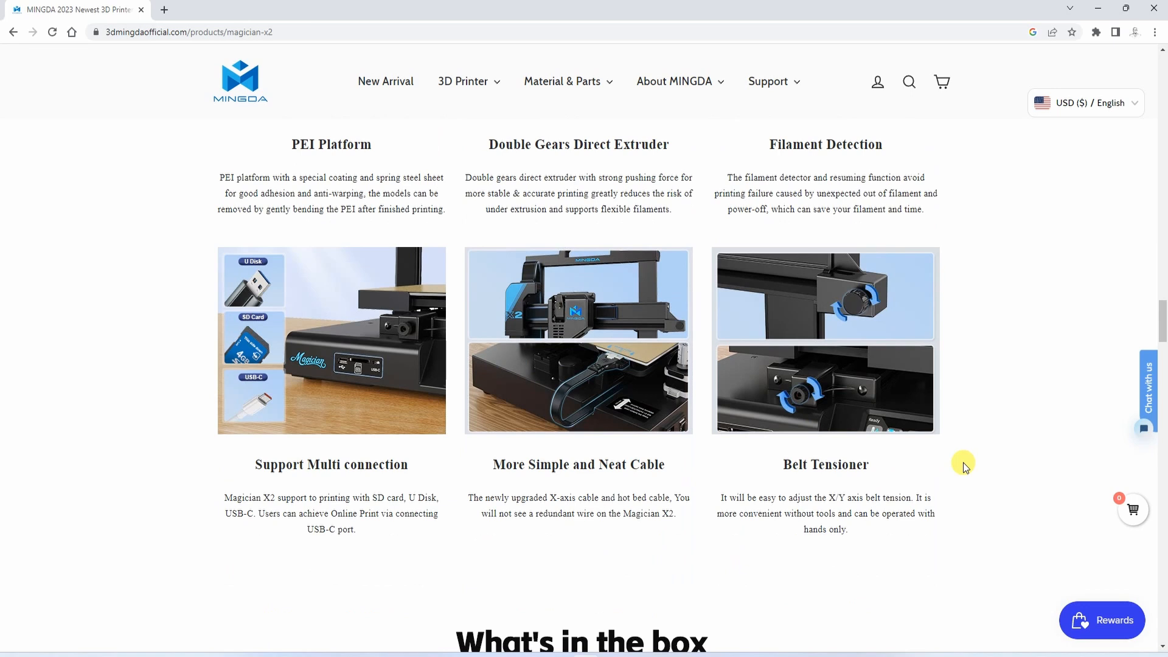
pyautogui.scroll(-3)
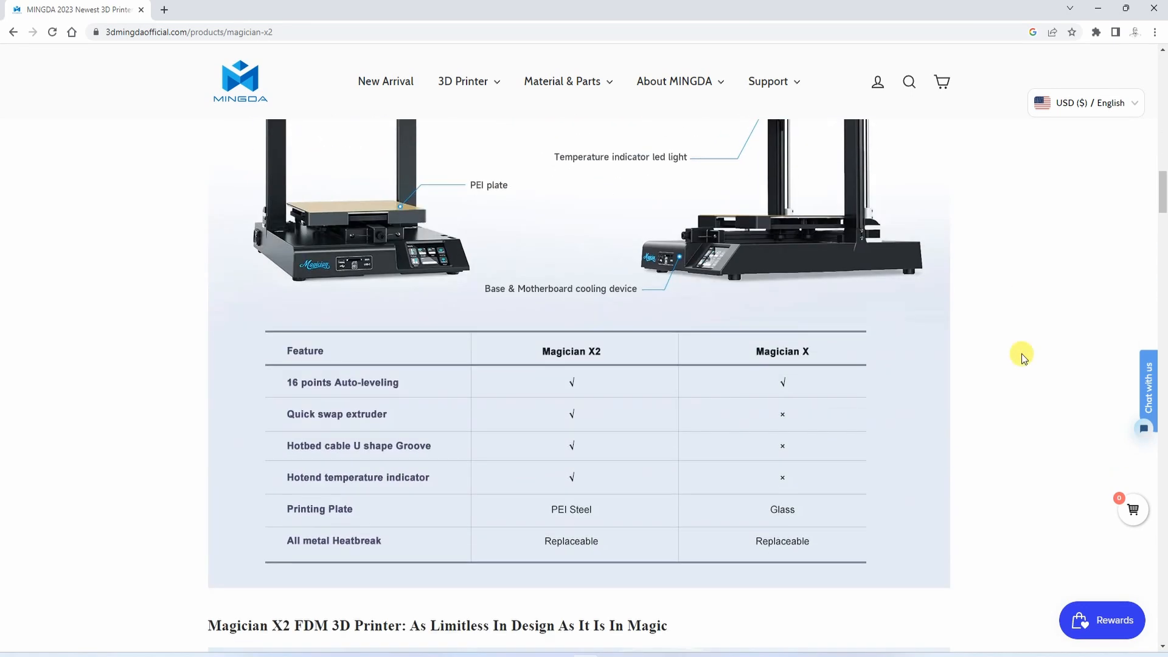
pyautogui.scroll(-3)
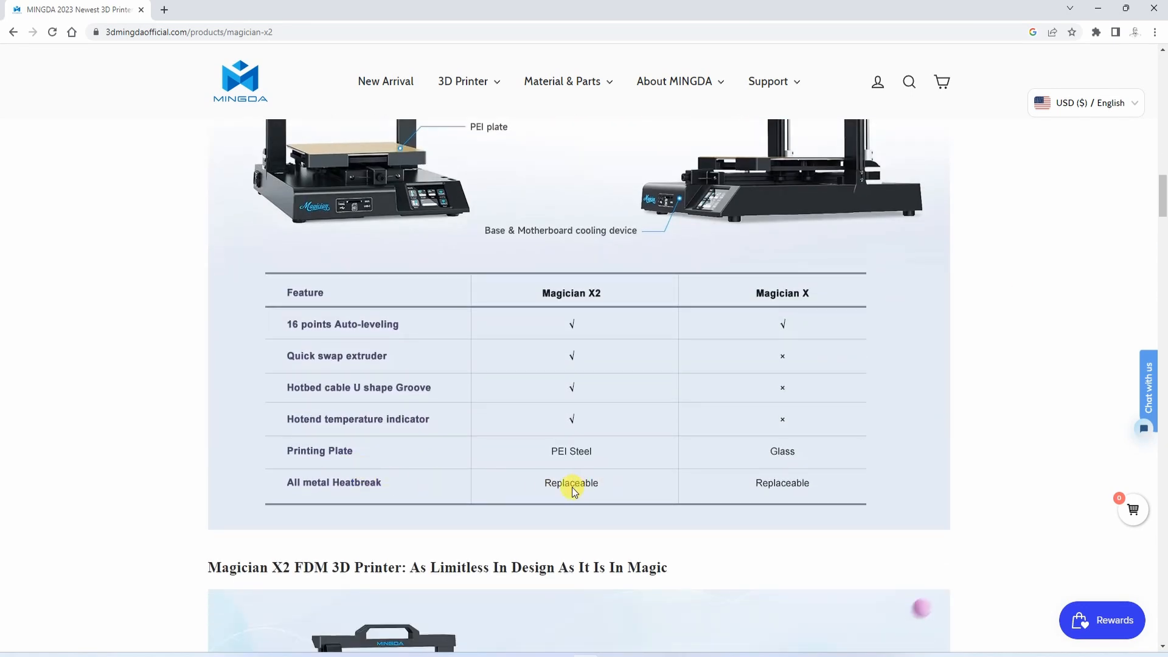
pyautogui.moveTo(669, 493)
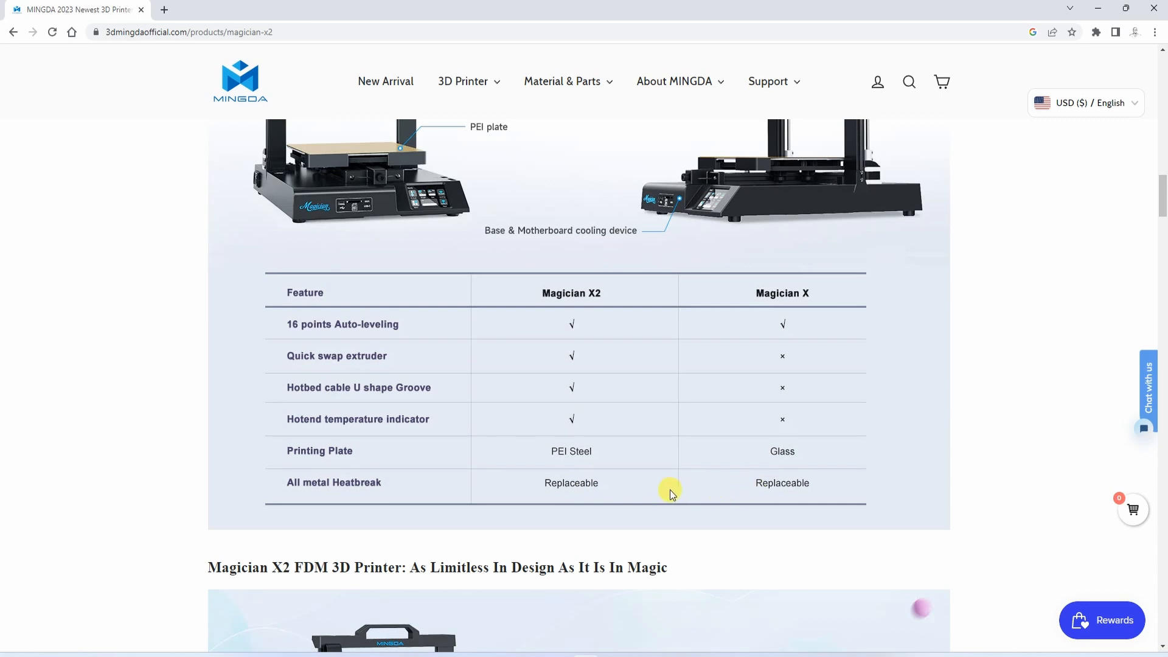
pyautogui.moveTo(673, 498)
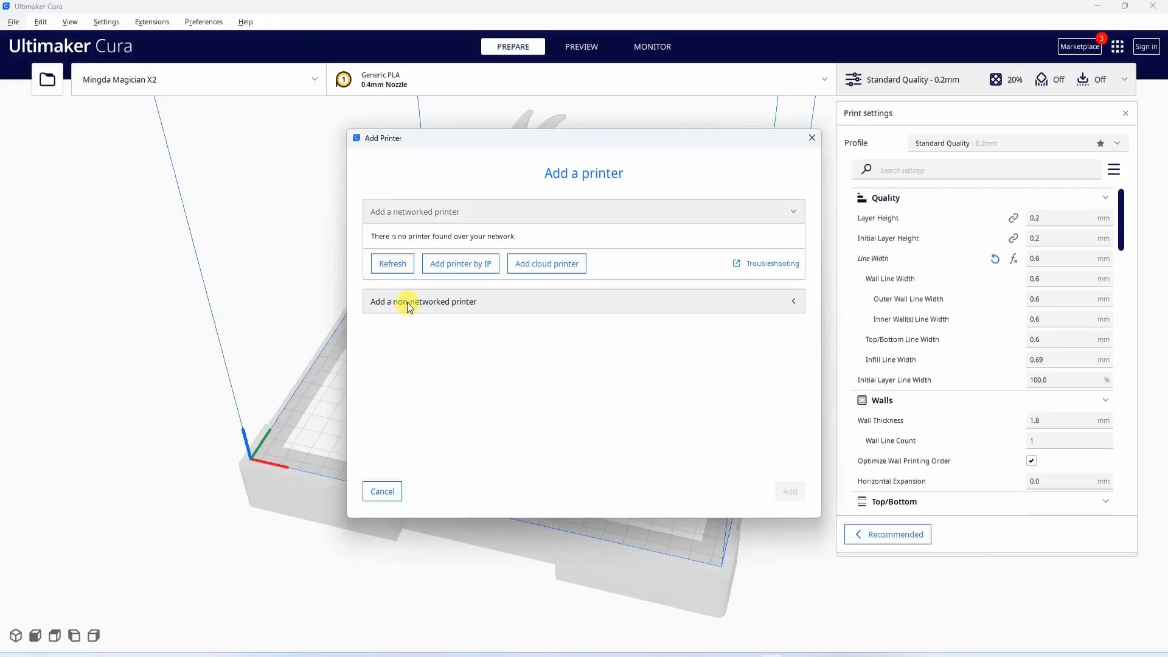
# - Add a non-networked Custom FFF printer 'Mingda X2' with a heated bed enabled
pyautogui.click(423, 301)
pyautogui.write('Mingda X2')
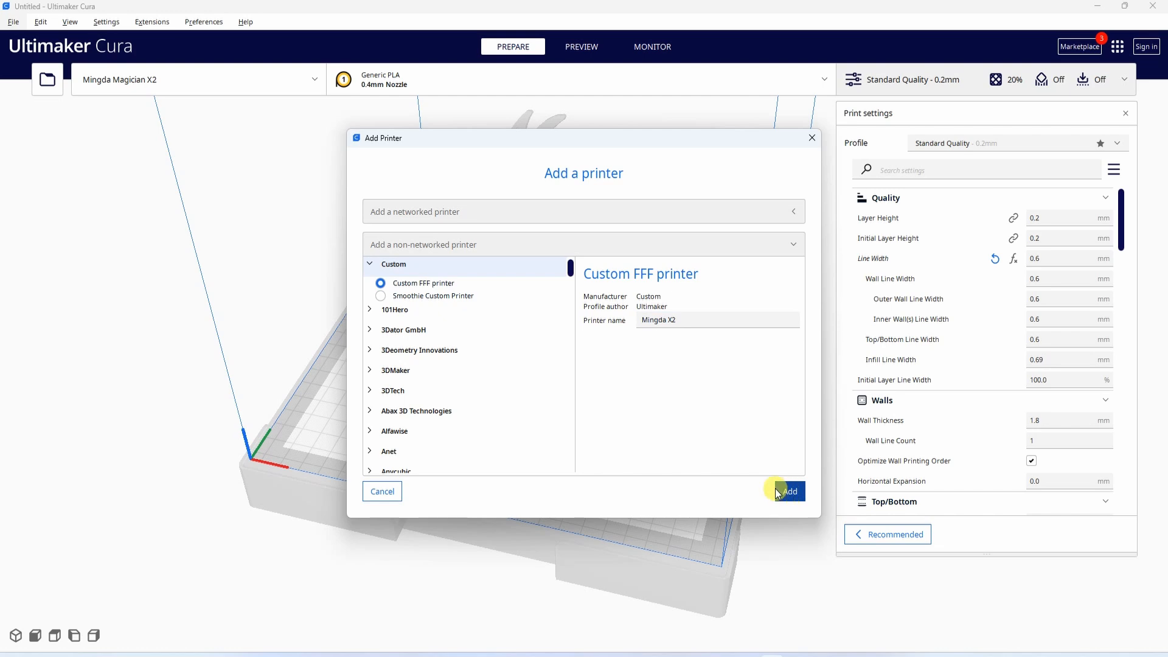
pyautogui.click(788, 491)
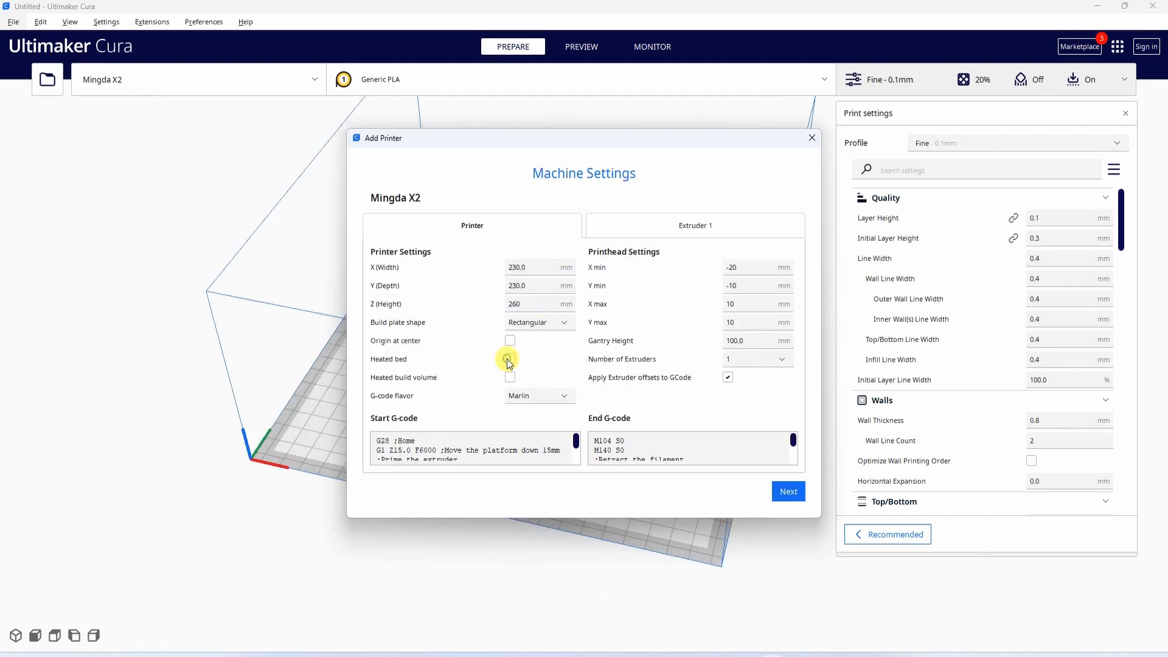
pyautogui.click(694, 225)
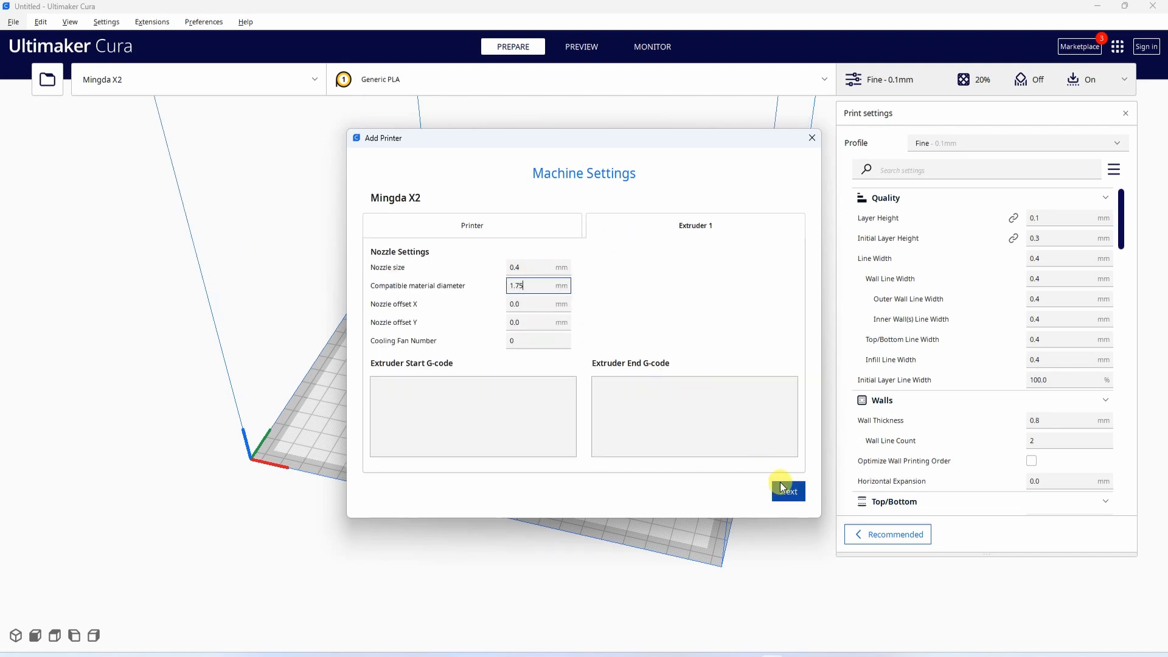
pyautogui.click(788, 491)
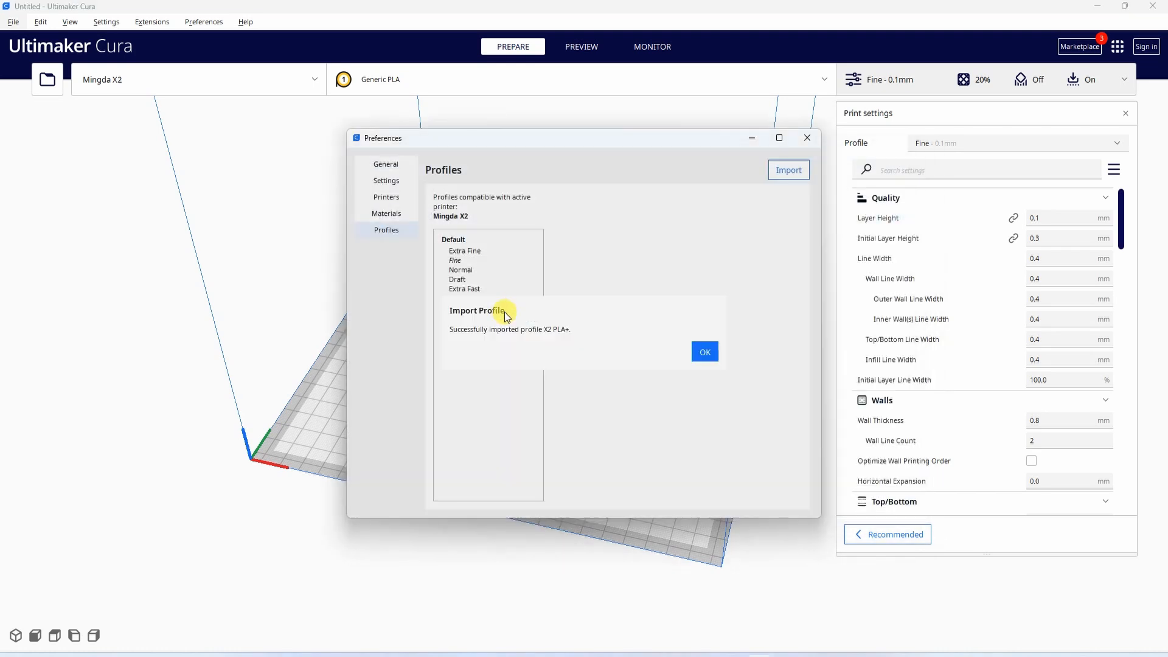
# - Dismiss the profile import confirmation and check X2 PLA+ in the profile list
pyautogui.click(703, 351)
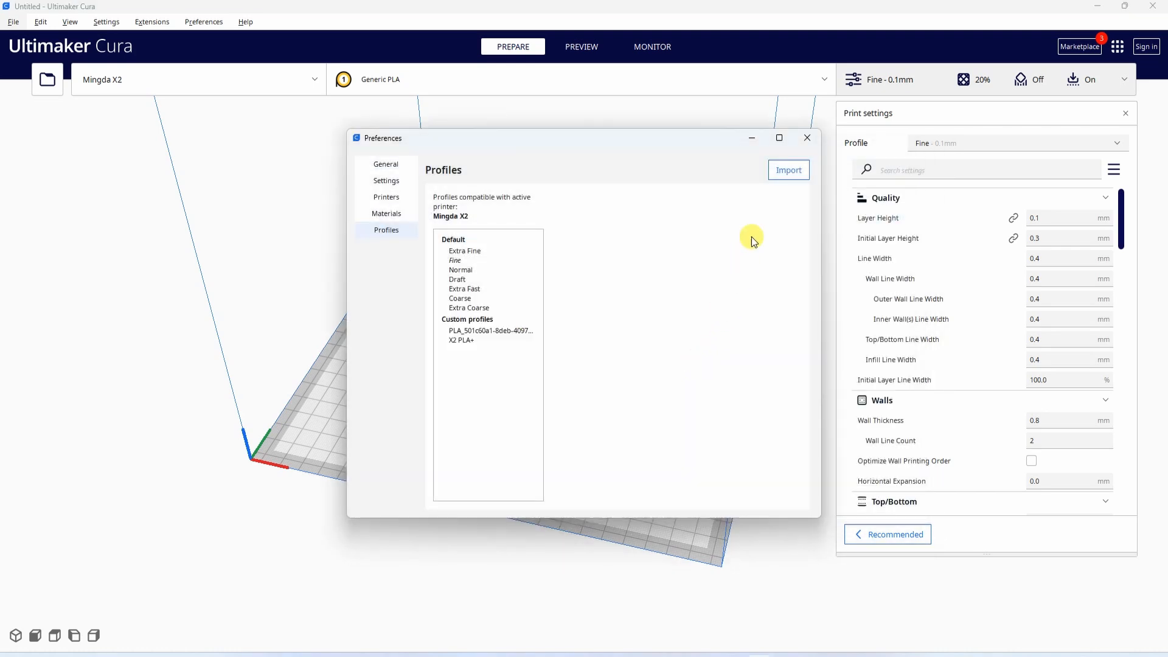
pyautogui.click(1115, 143)
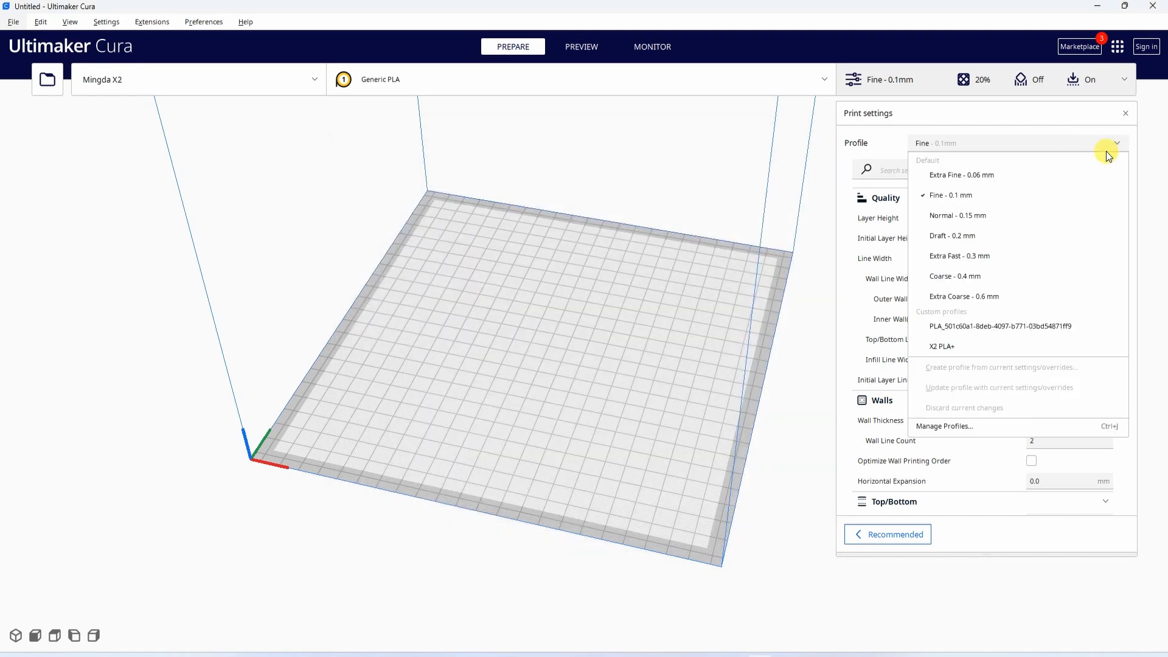